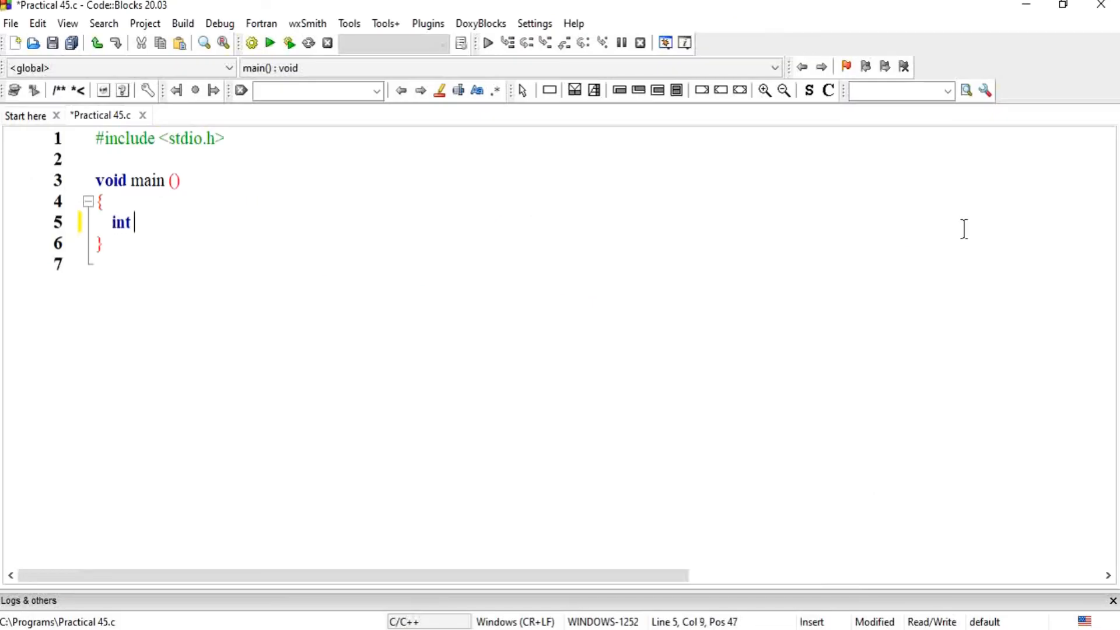
Step: Declare int n; and add printf("\n Enter a 5-digit number: "); in main
{"action": "type", "text": "n;"}
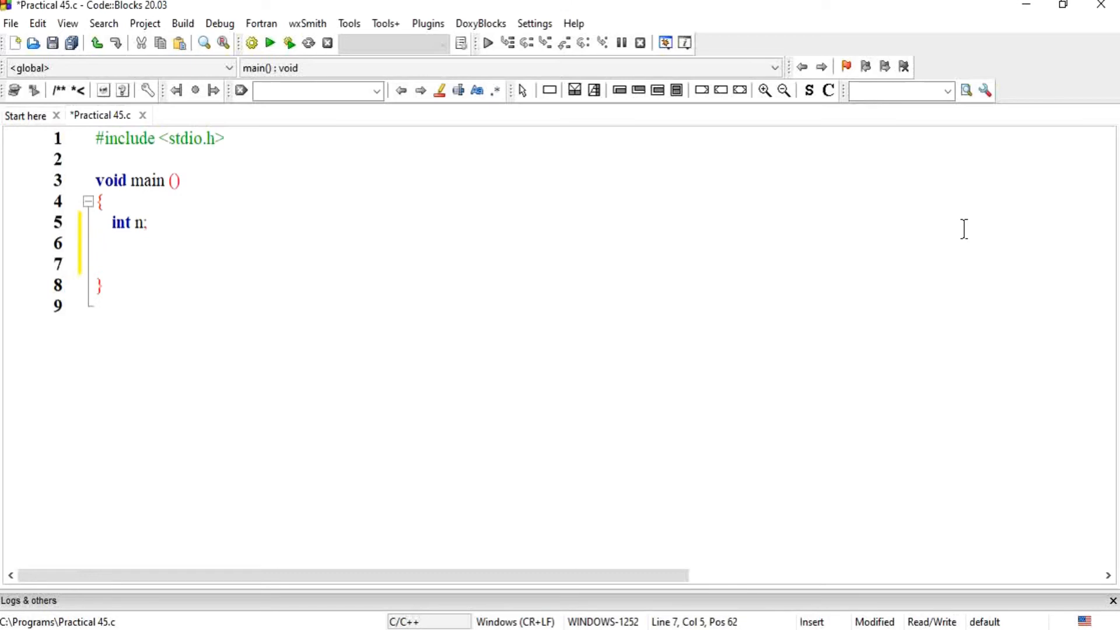
{"action": "type", "text": "printf(\""}
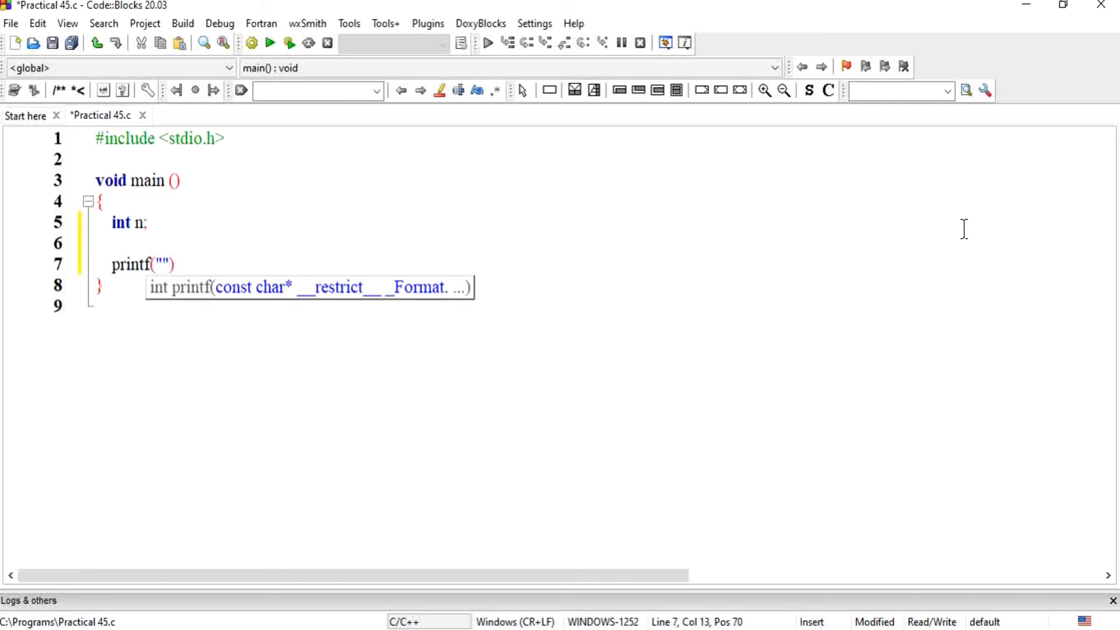
{"action": "type", "text": "En"}
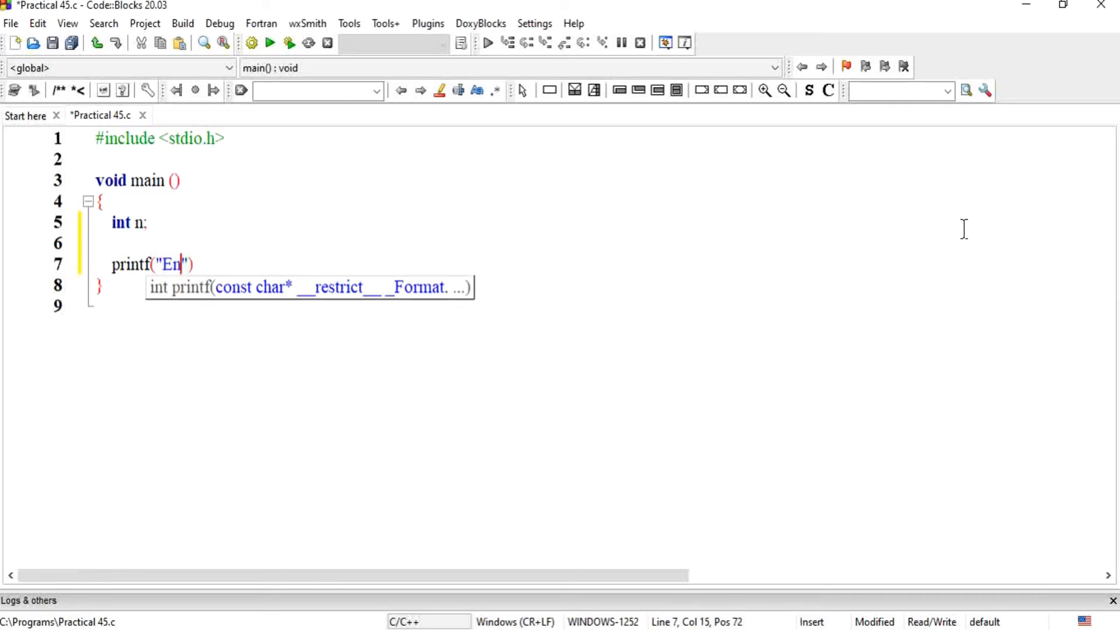
{"action": "type", "text": "ter a"}
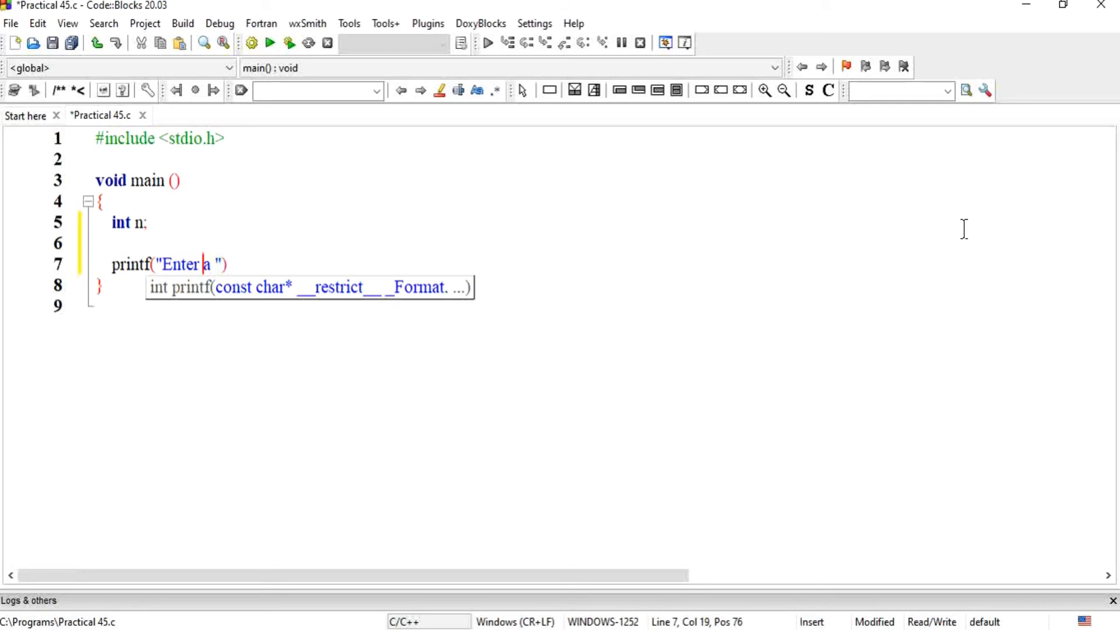
{"action": "type", "text": "\\n"}
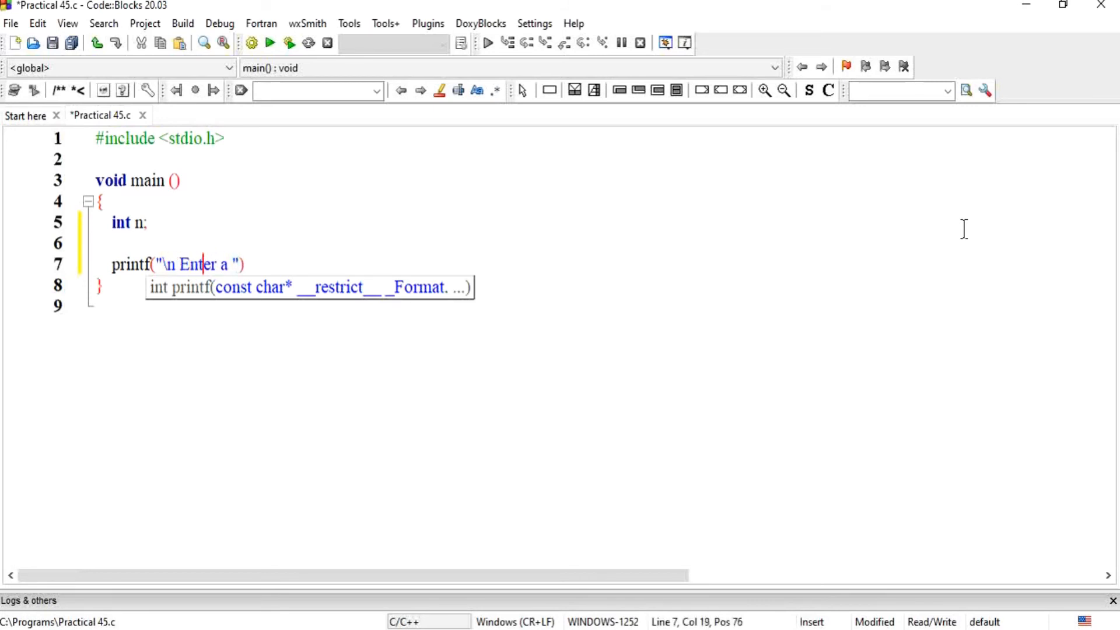
{"action": "type", "text": "5"}
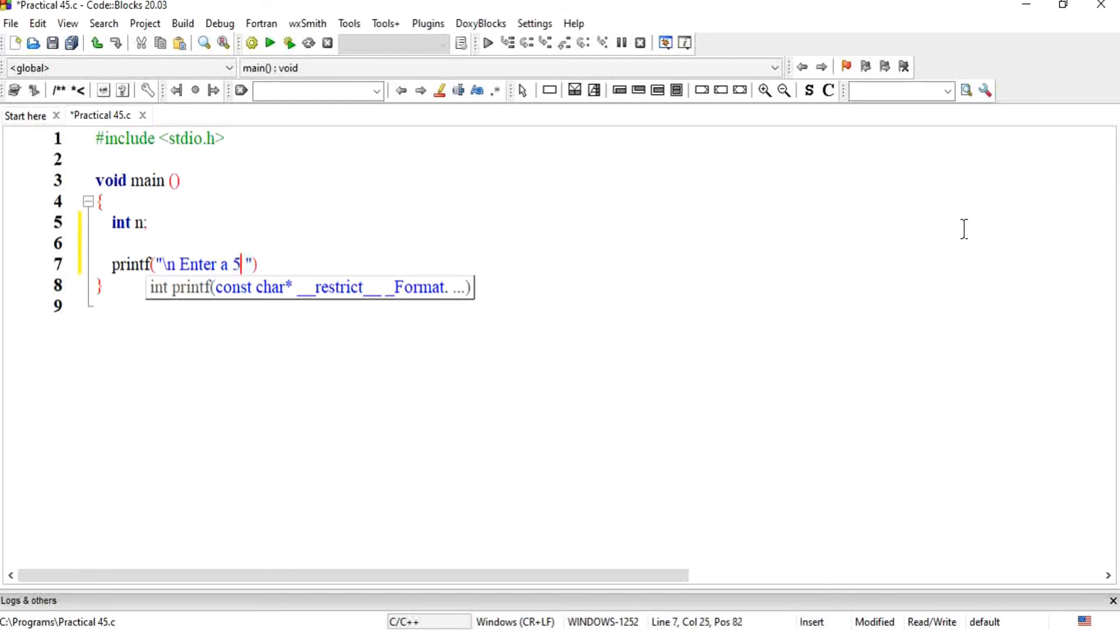
{"action": "type", "text": "-digit"}
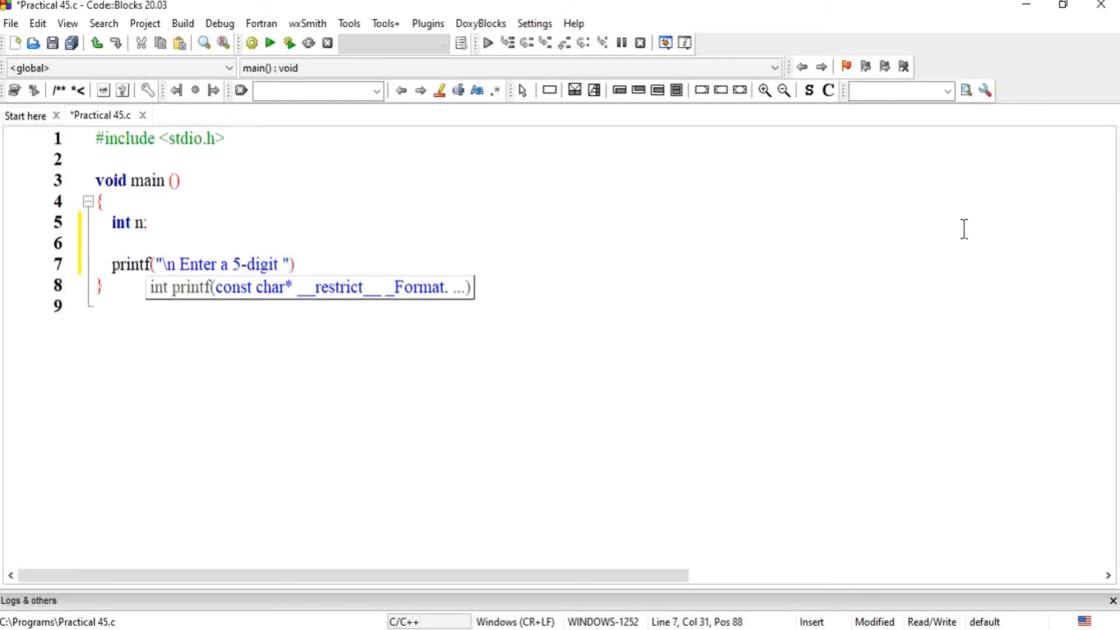
{"action": "type", "text": "number:"}
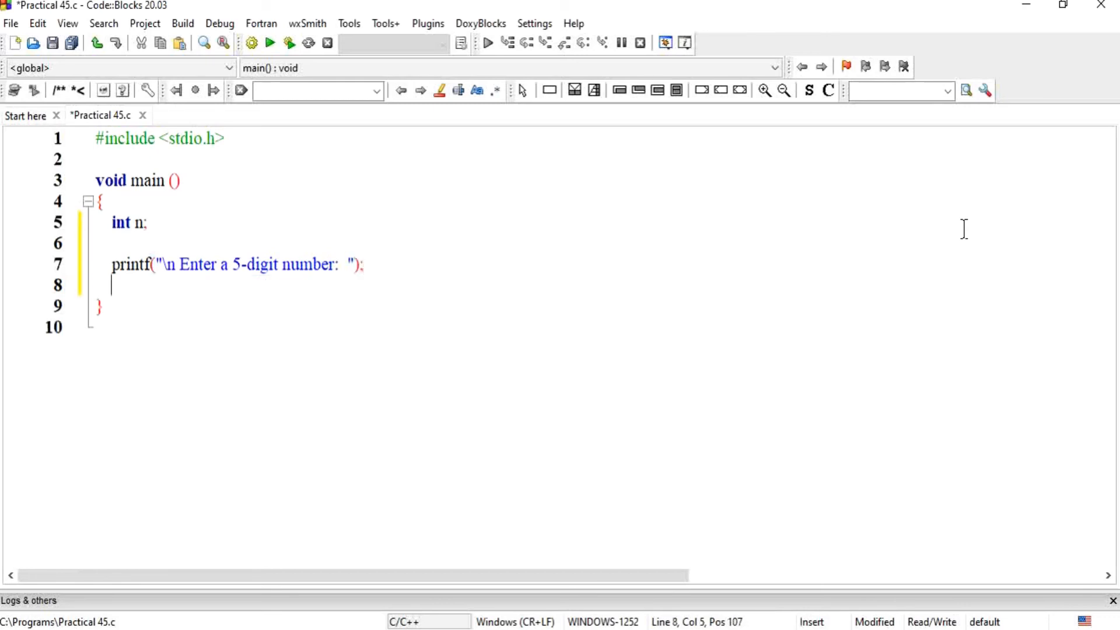
Step: Add scanf("%d", &n); to read the number into n, leaving a blank line
{"action": "type", "text": "scn"}
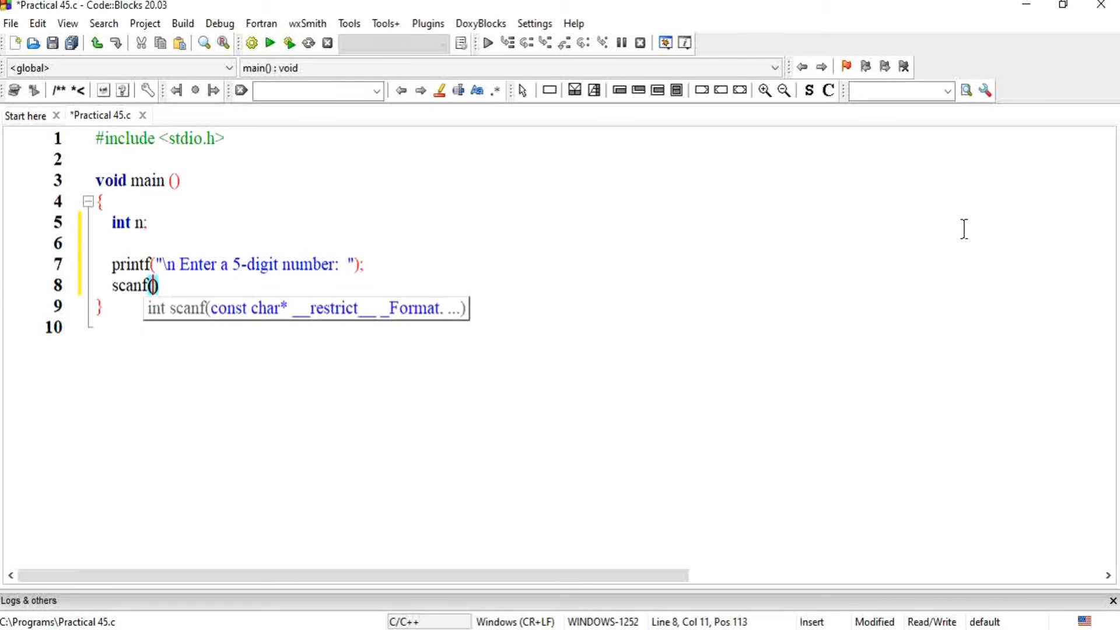
{"action": "type", "text": "\""}
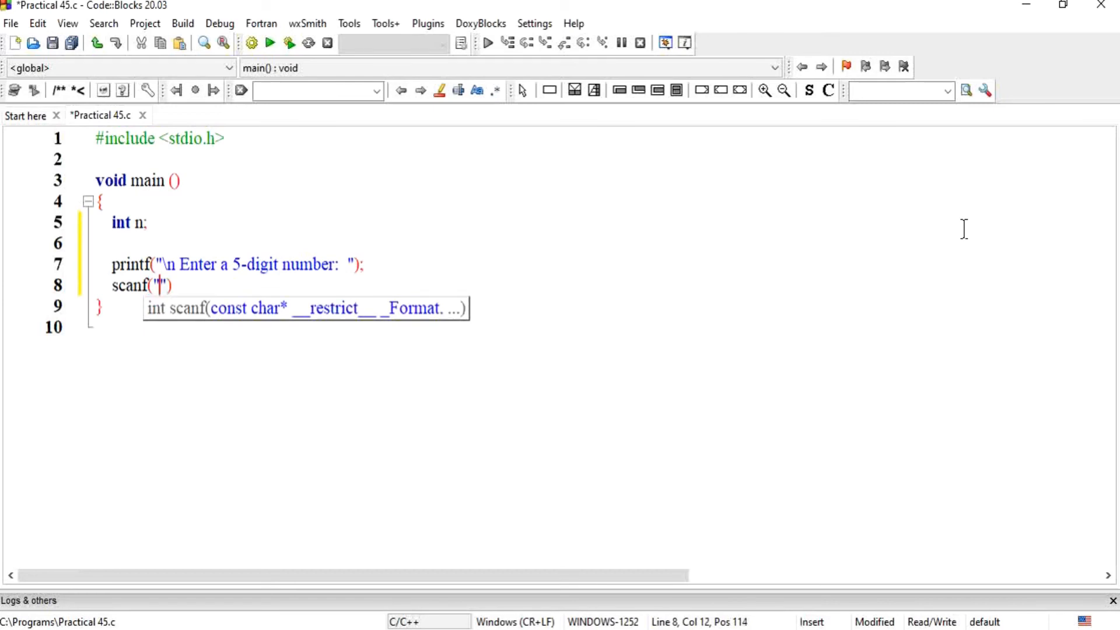
{"action": "type", "text": "%"}
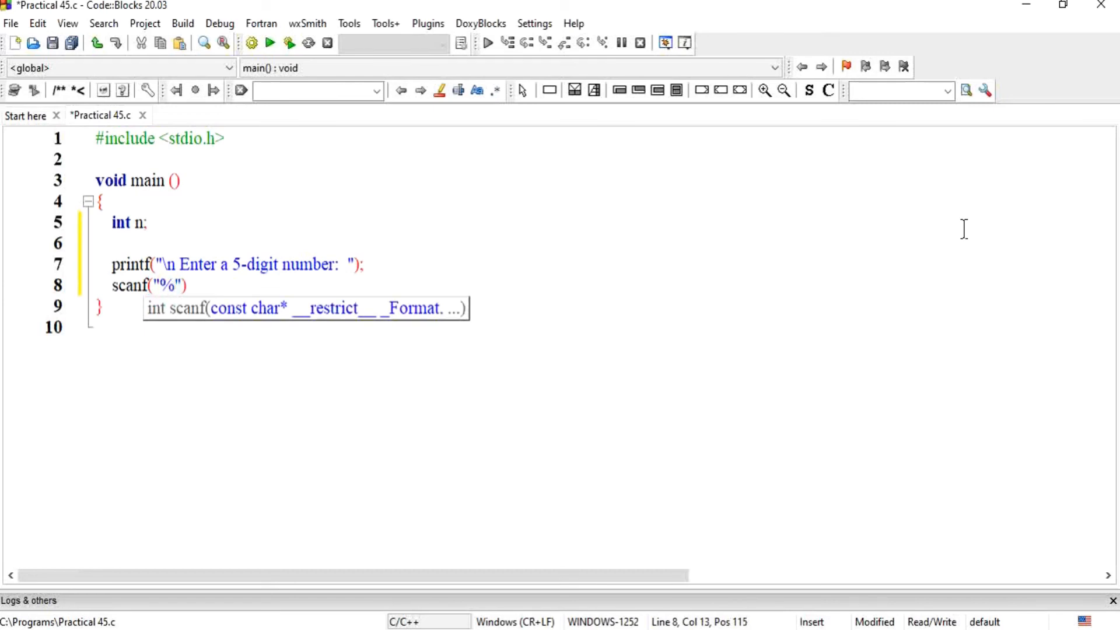
{"action": "type", "text": "d"}
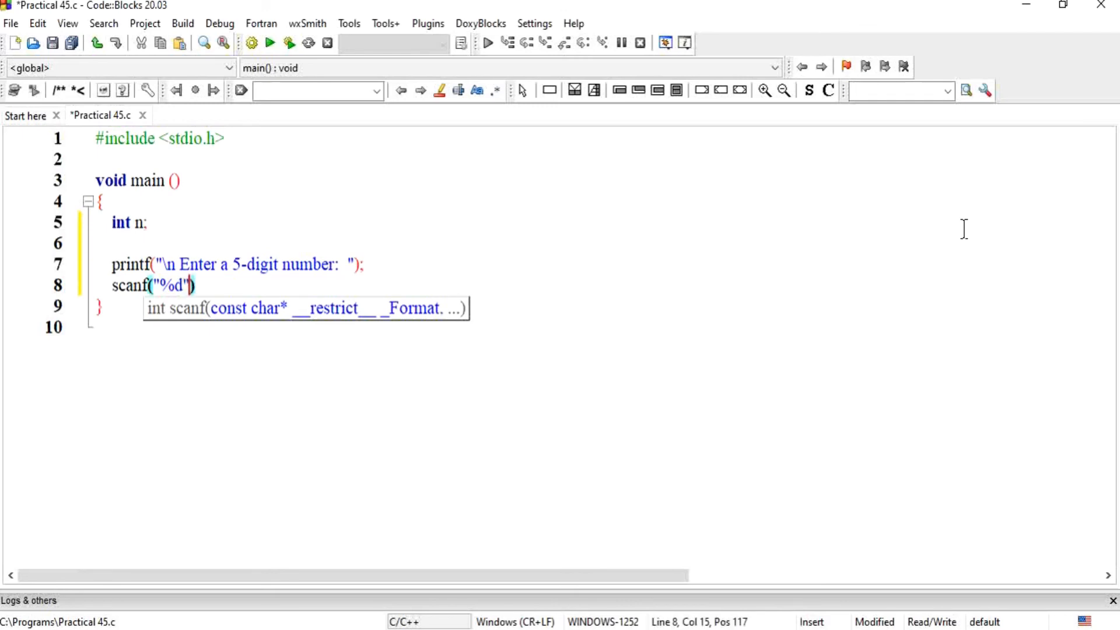
{"action": "type", "text": ", &n"}
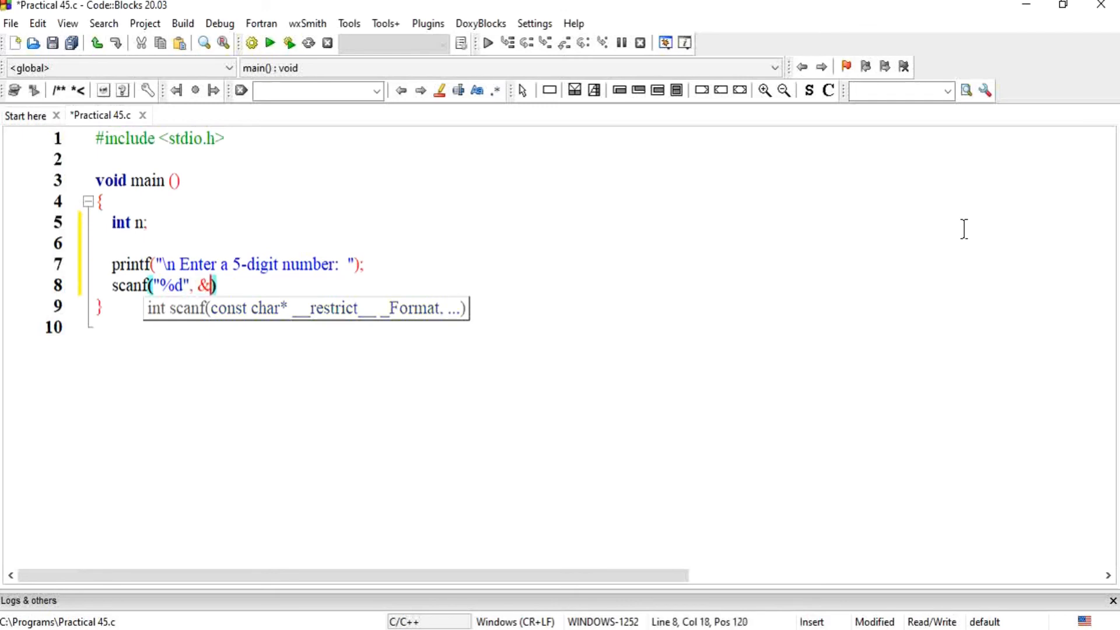
{"action": "type", "text": "n"}
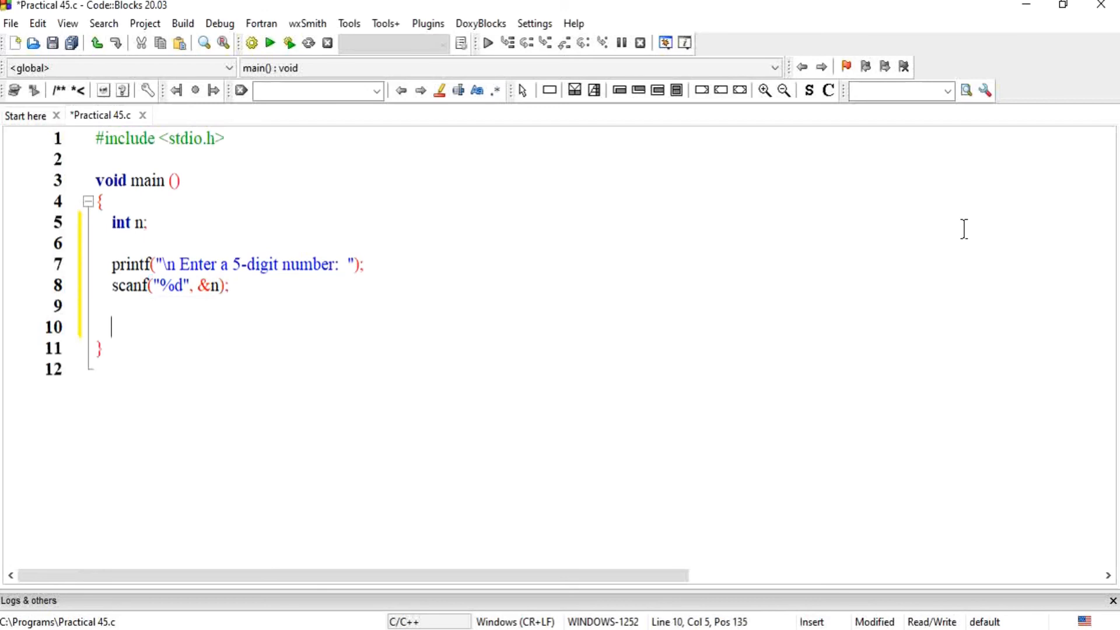
Step: Write a while (n != 0) loop header with an opening brace
{"action": "type", "text": "wh"}
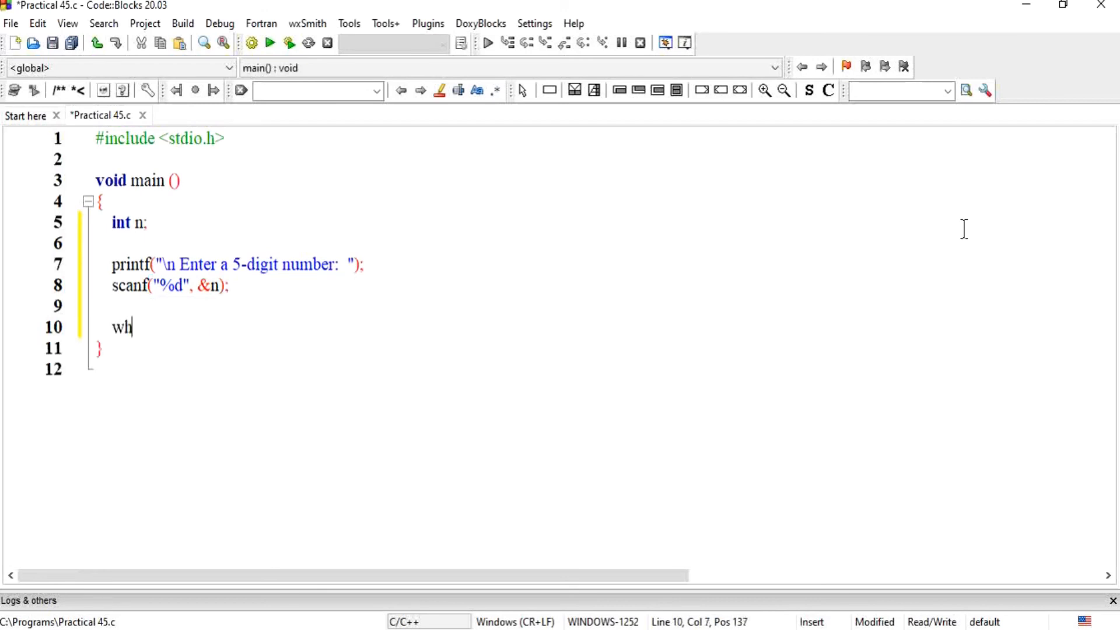
{"action": "type", "text": "ile()"}
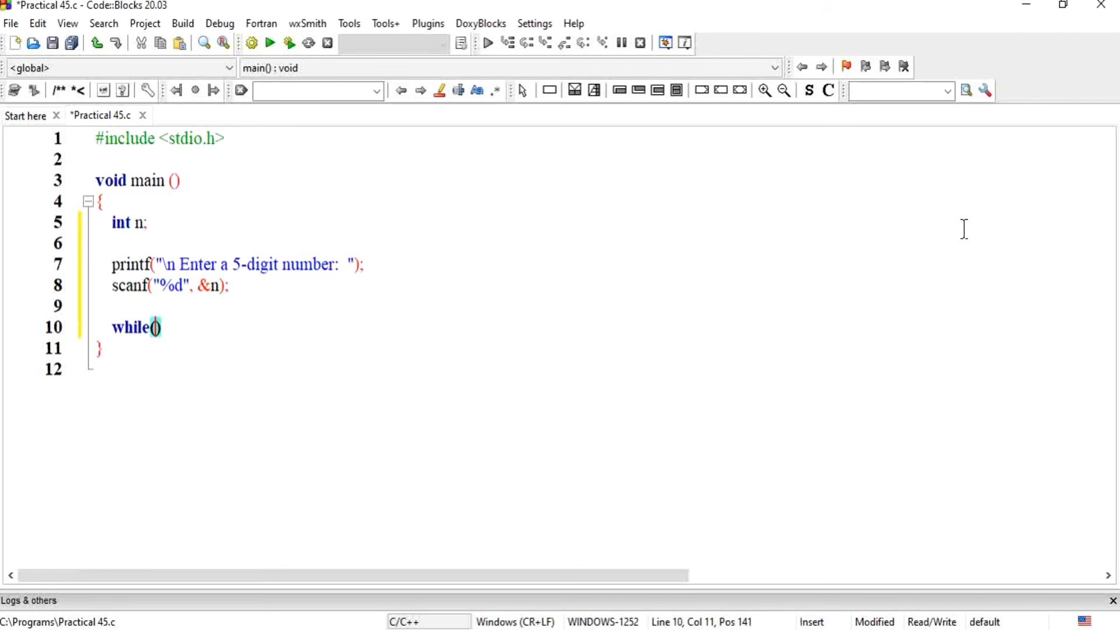
{"action": "type", "text": "n!"}
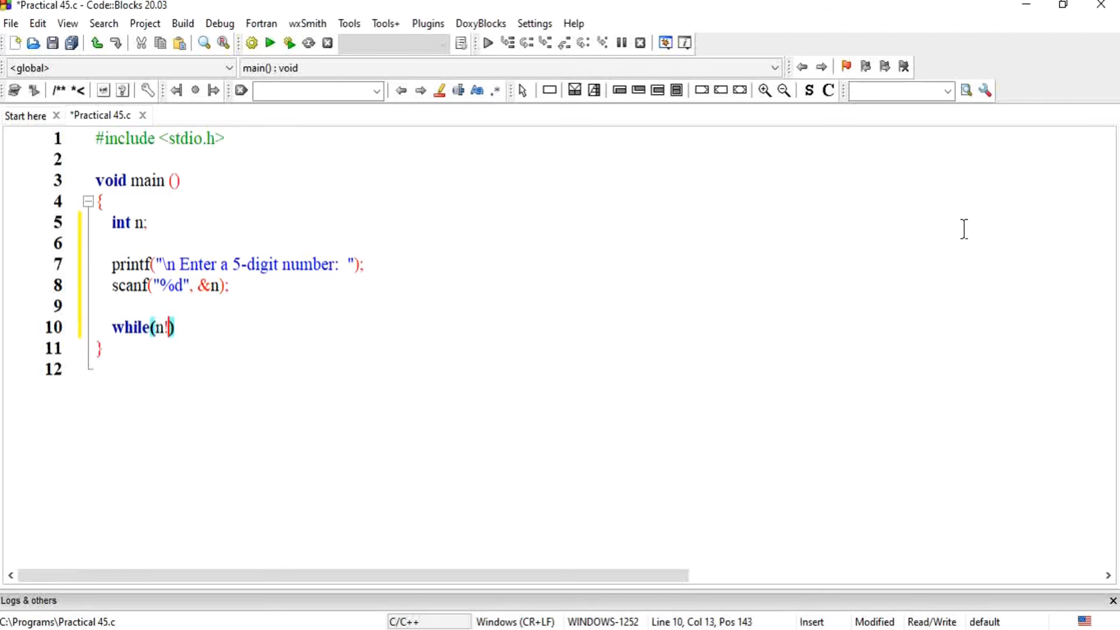
{"action": "type", "text": "=0"}
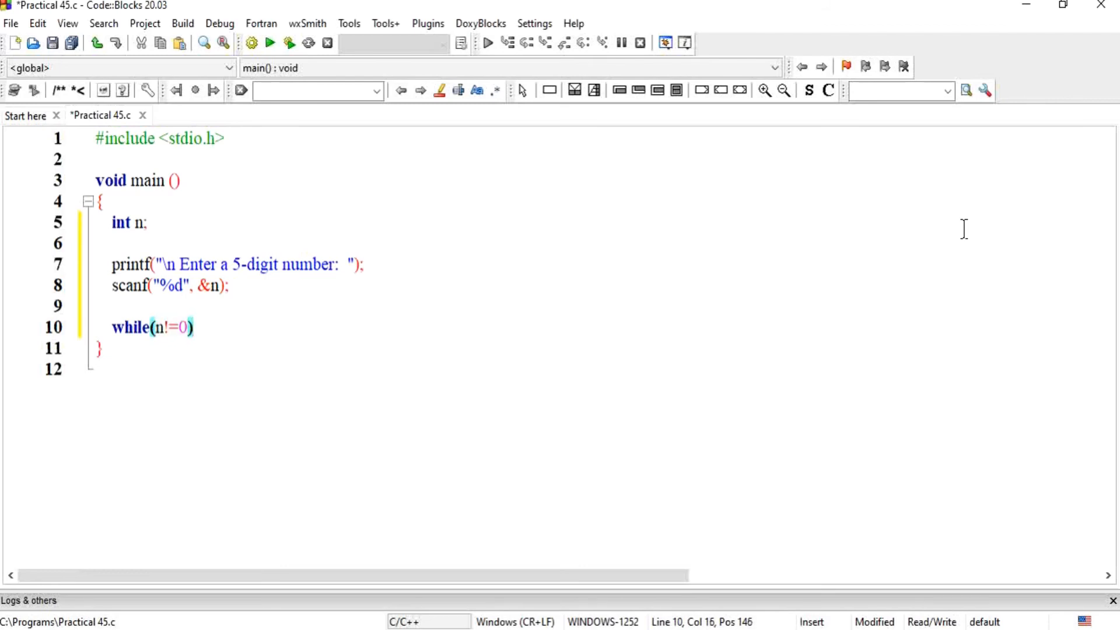
{"action": "type", "text": "{"}
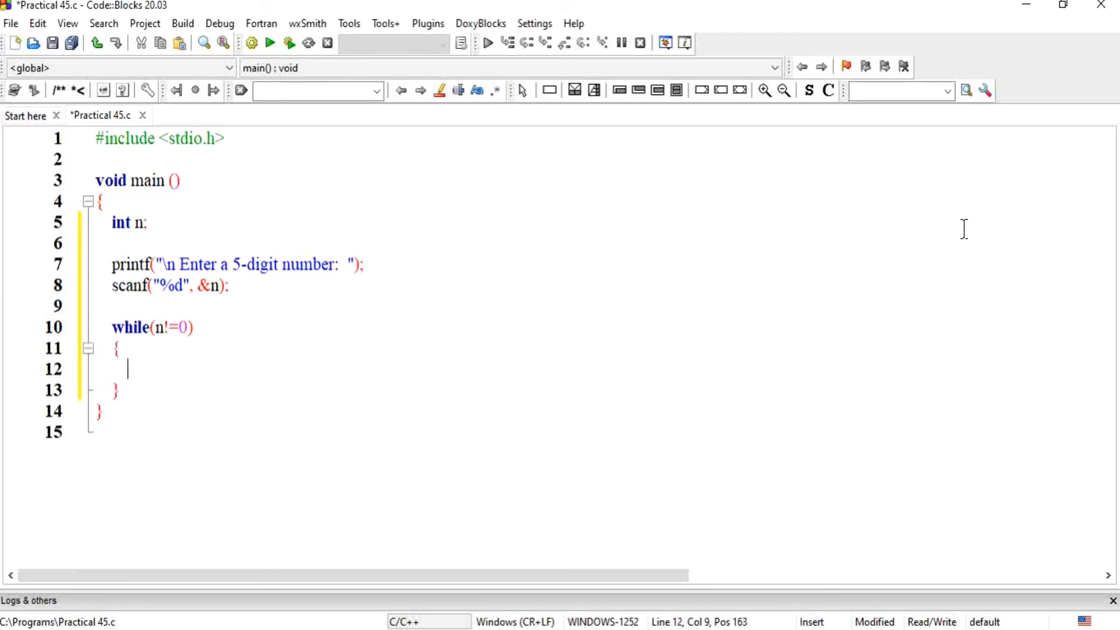
Step: Print the last digit with printf("%d", n%10); inside the loop body
{"action": "type", "text": "printf(\"\""}
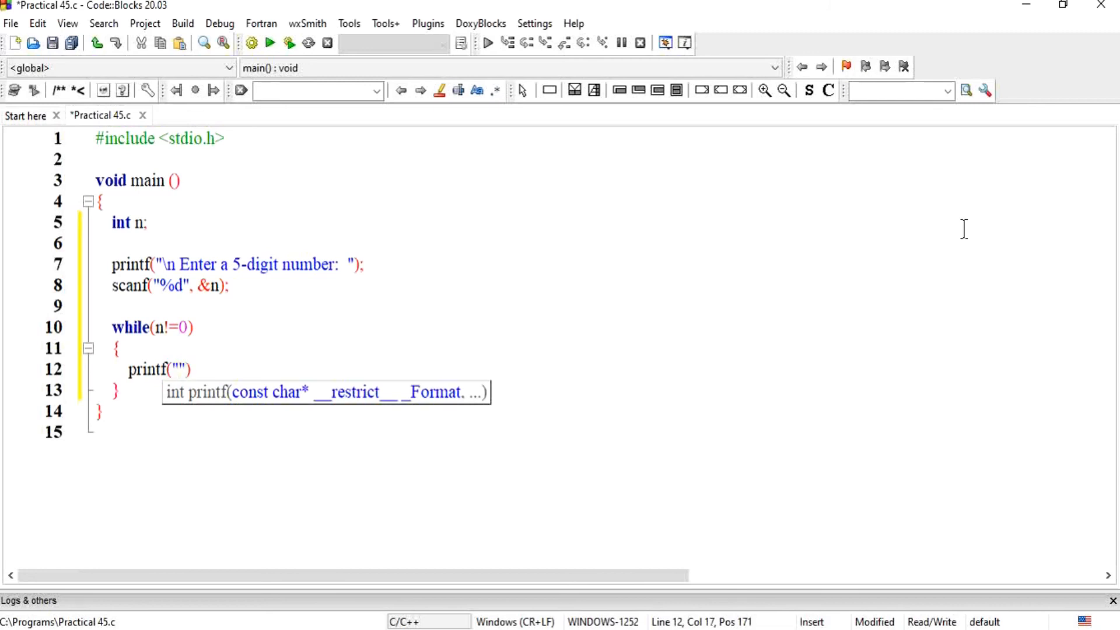
{"action": "type", "text": "%d"}
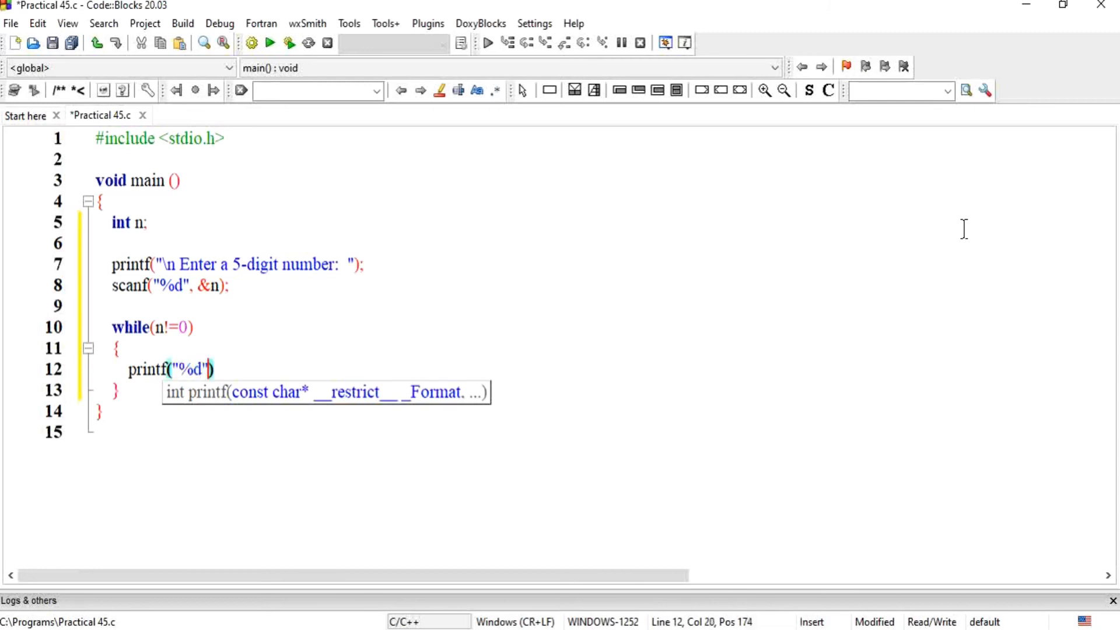
{"action": "type", "text": ", n"}
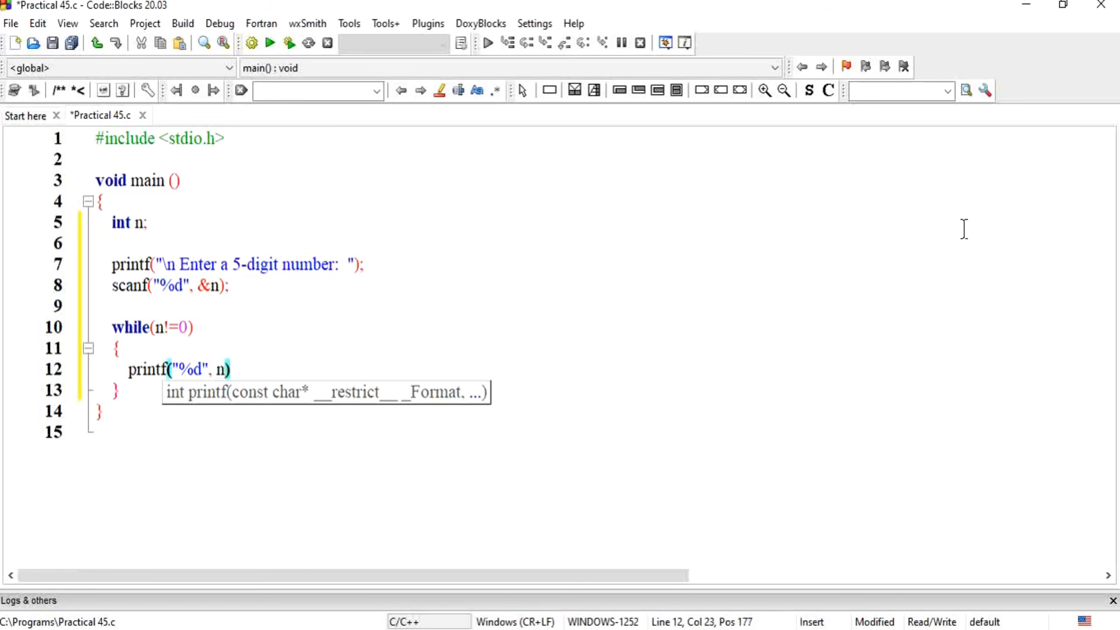
{"action": "type", "text": "%10"}
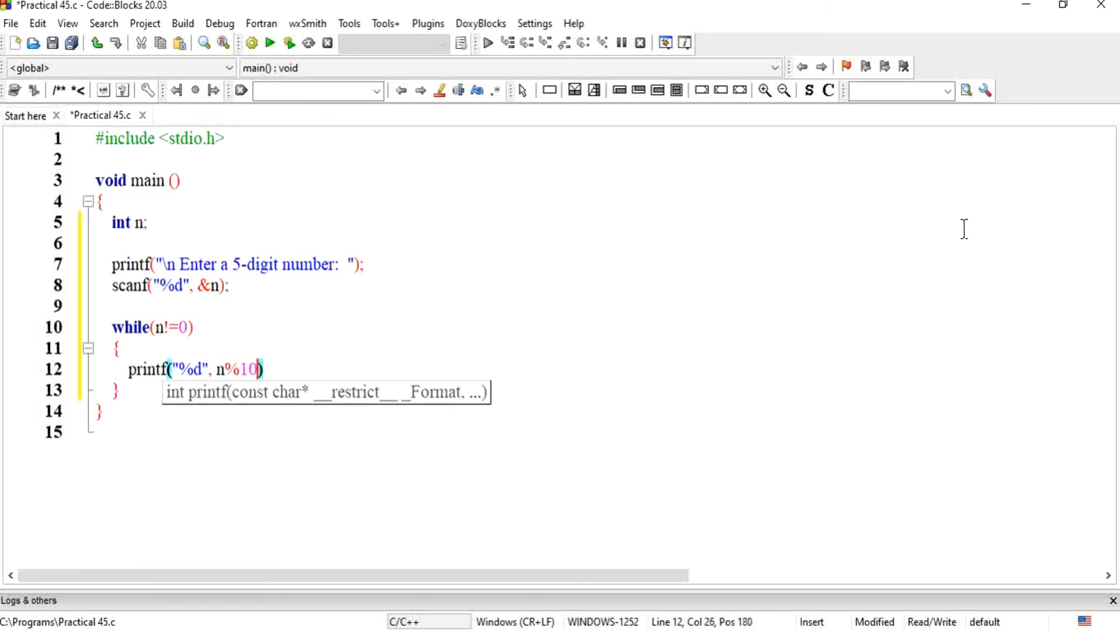
{"action": "type", "text": ");"}
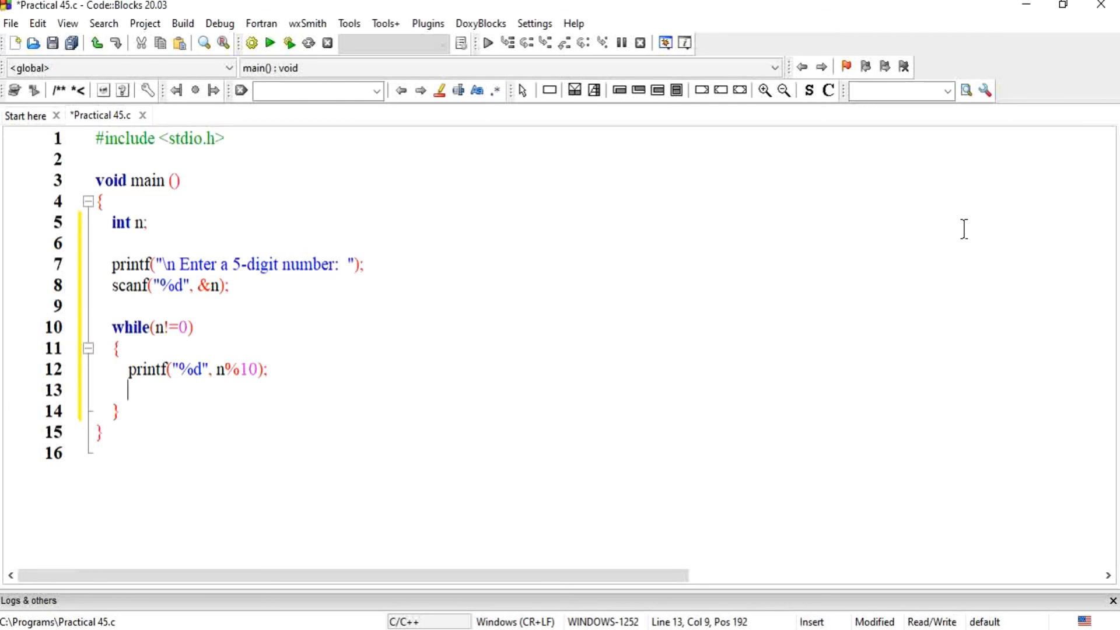
Step: Add n = n/10; to the loop body and save Practical 45.c
{"action": "type", "text": "n ="}
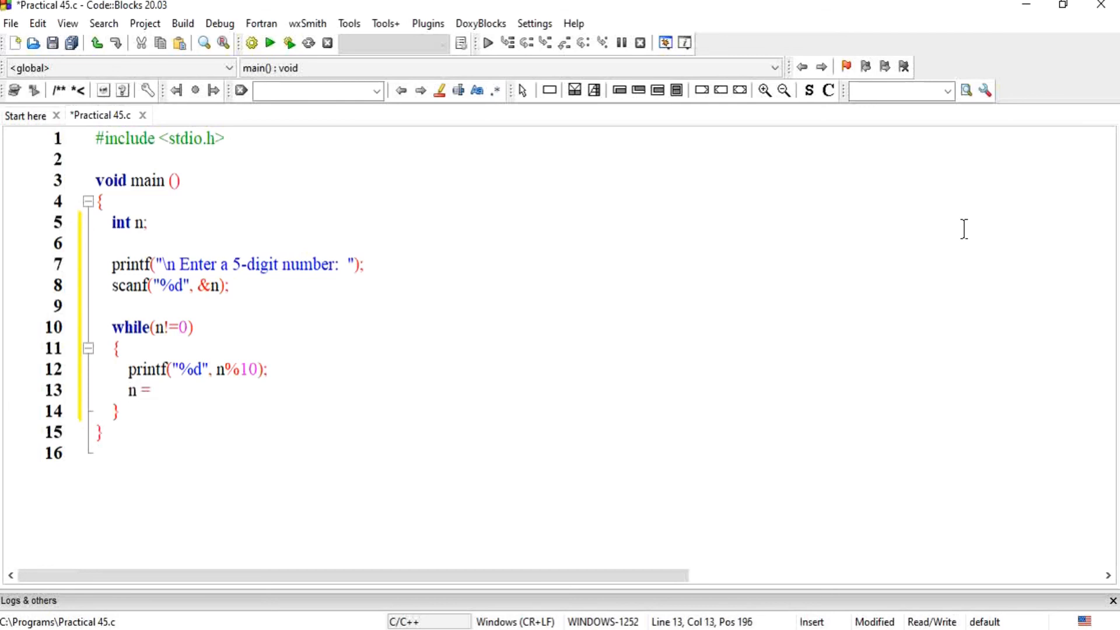
{"action": "type", "text": "n/10"}
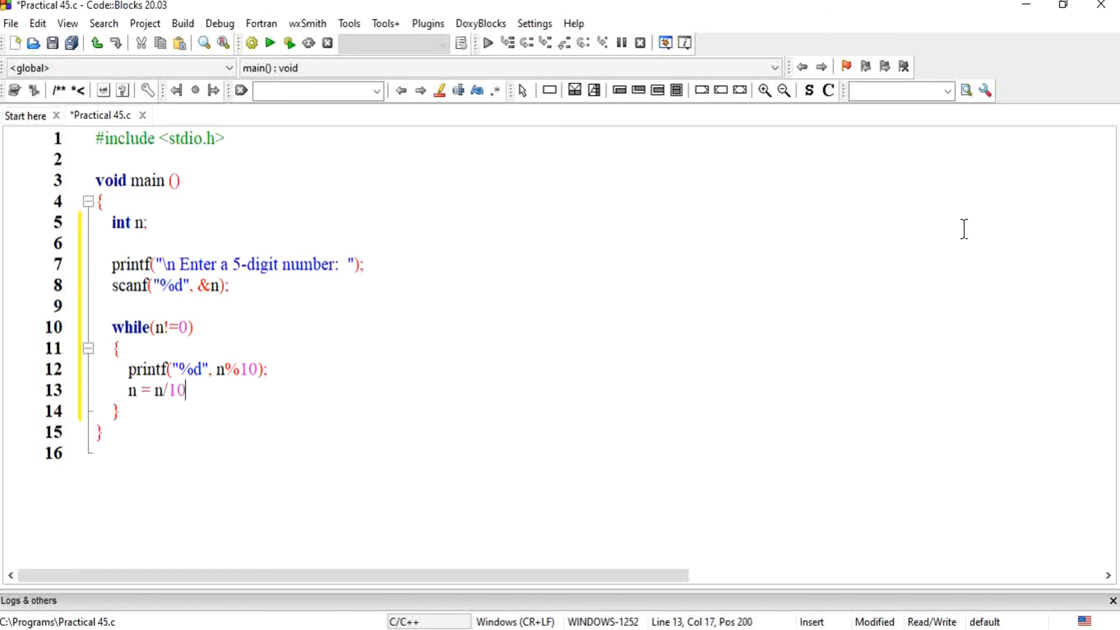
{"action": "type", "text": ";"}
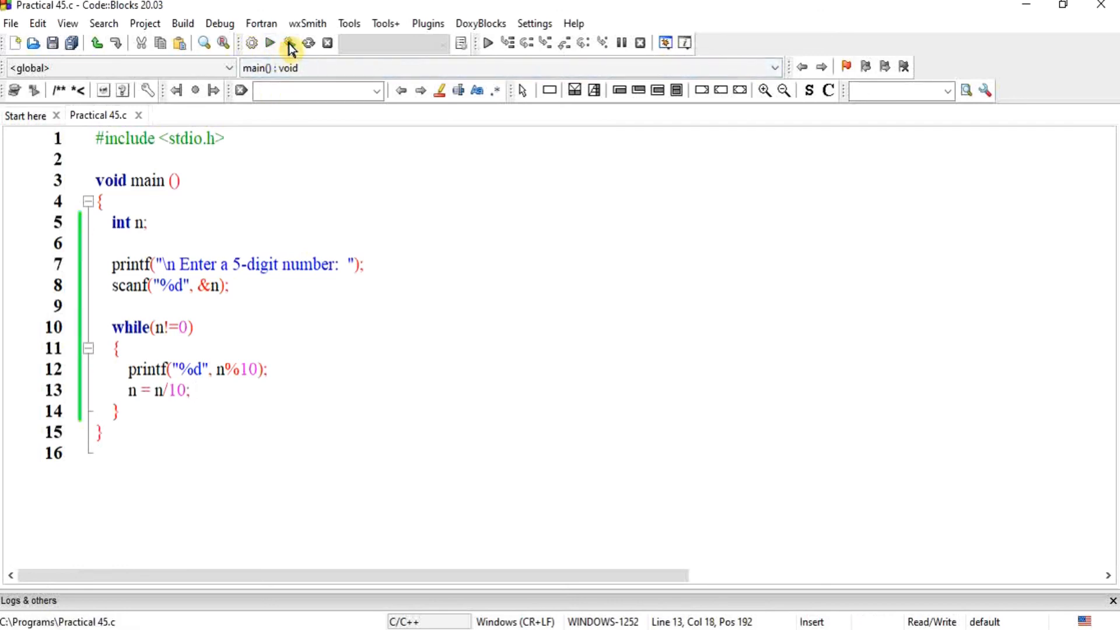
Step: Build and run the program, entering 12345 to get 54321
{"action": "left_click", "coordinate": [270, 43]}
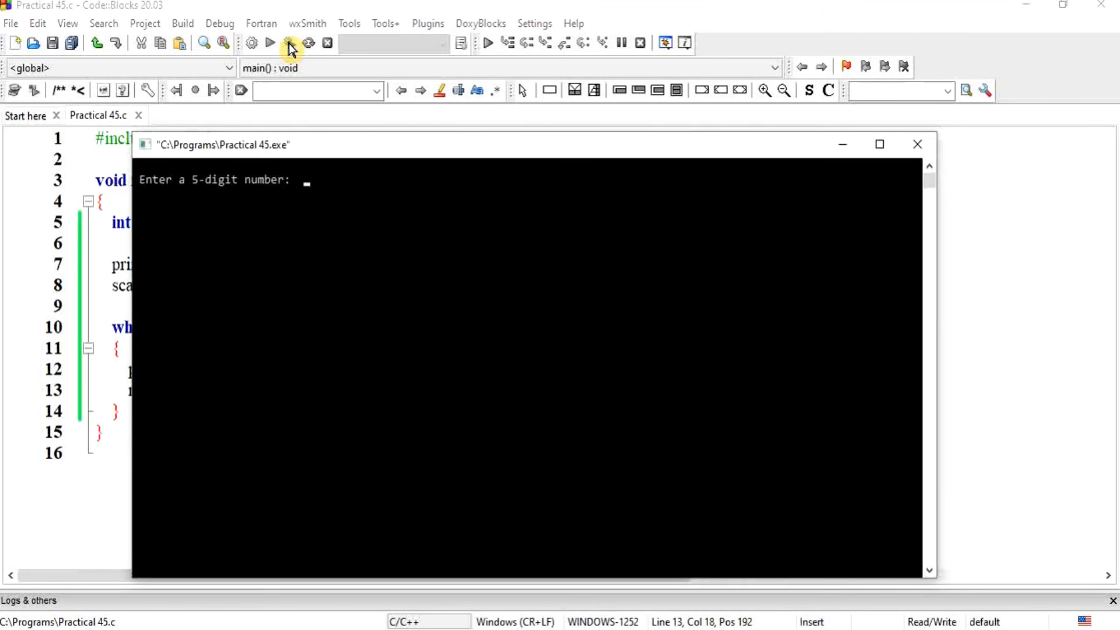
{"action": "type", "text": "12345"}
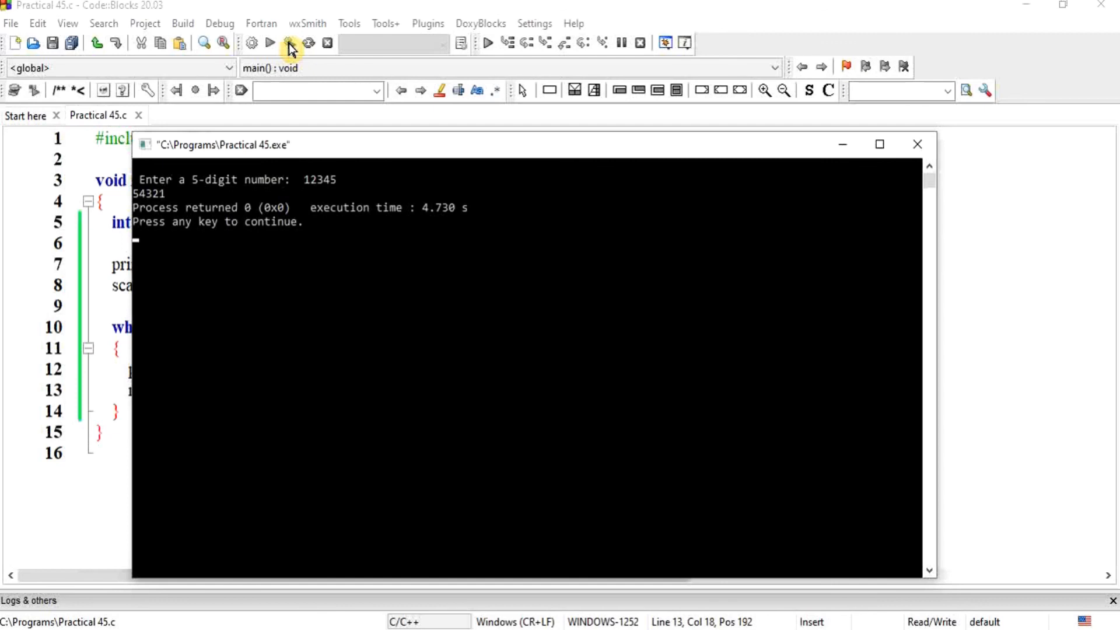
{"action": "mouse_move", "coordinate": [917, 143]}
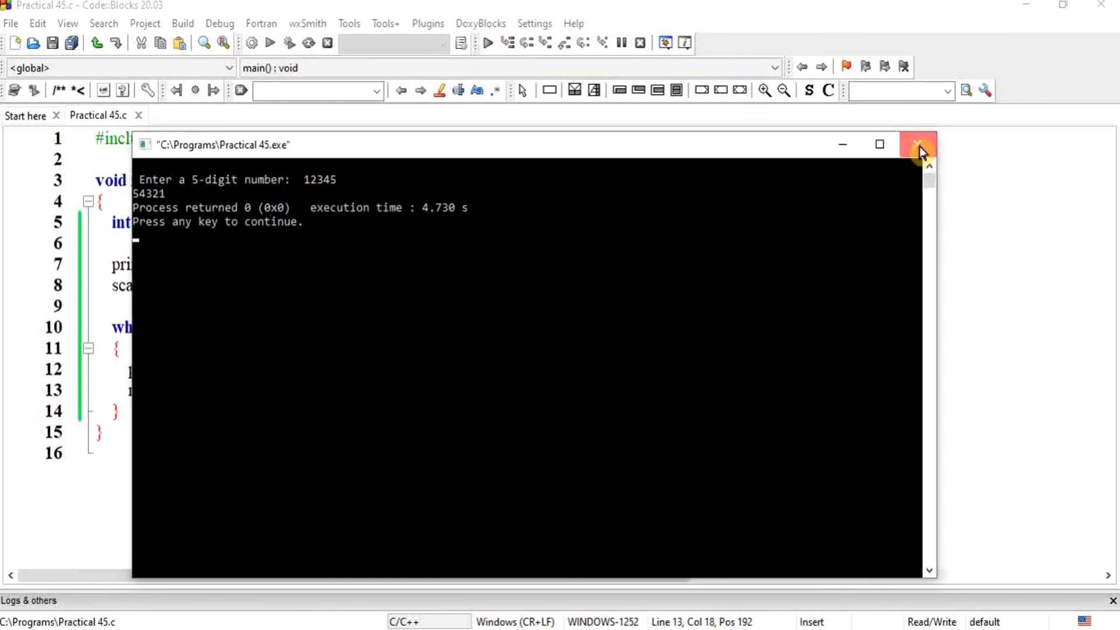
Step: Close the first console, rerun, and enter 56789 to get 98765
{"action": "left_click", "coordinate": [919, 144]}
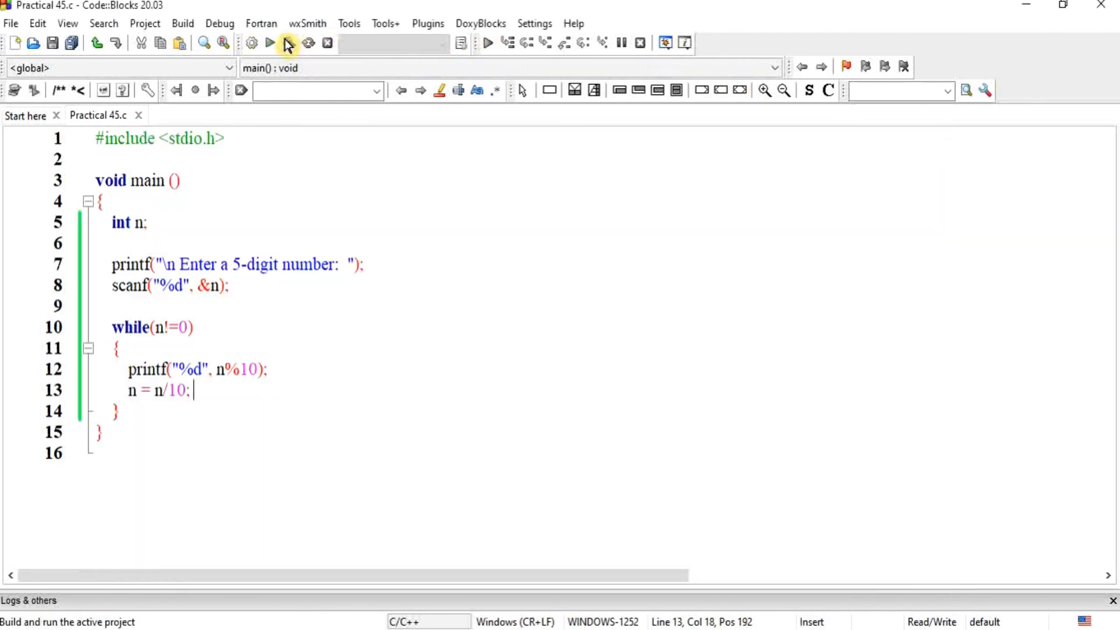
{"action": "left_click", "coordinate": [289, 43]}
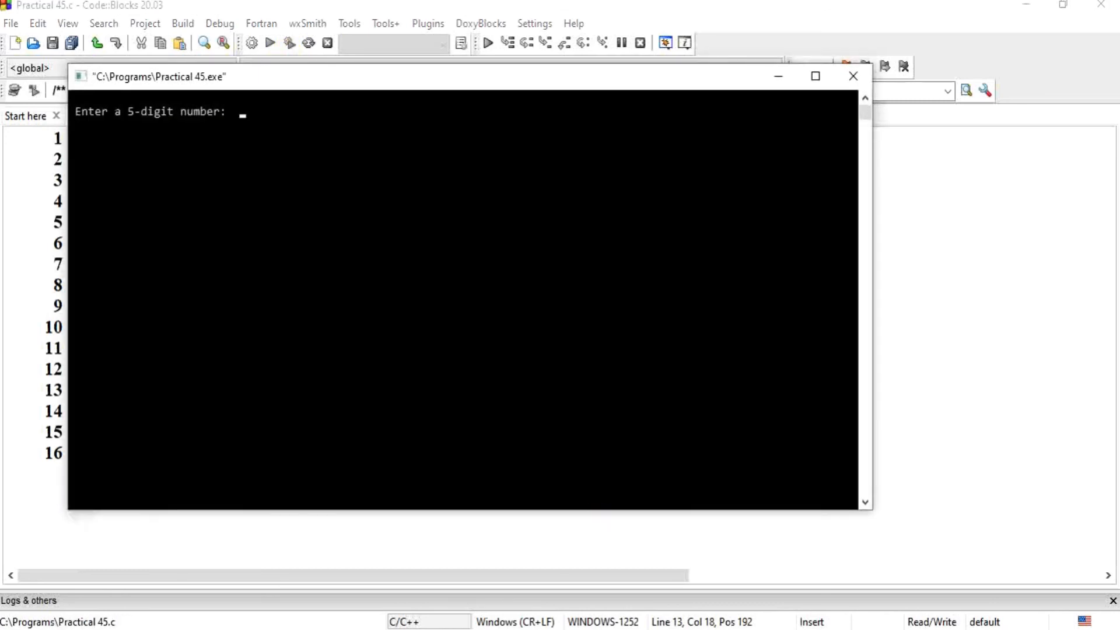
{"action": "type", "text": "56789"}
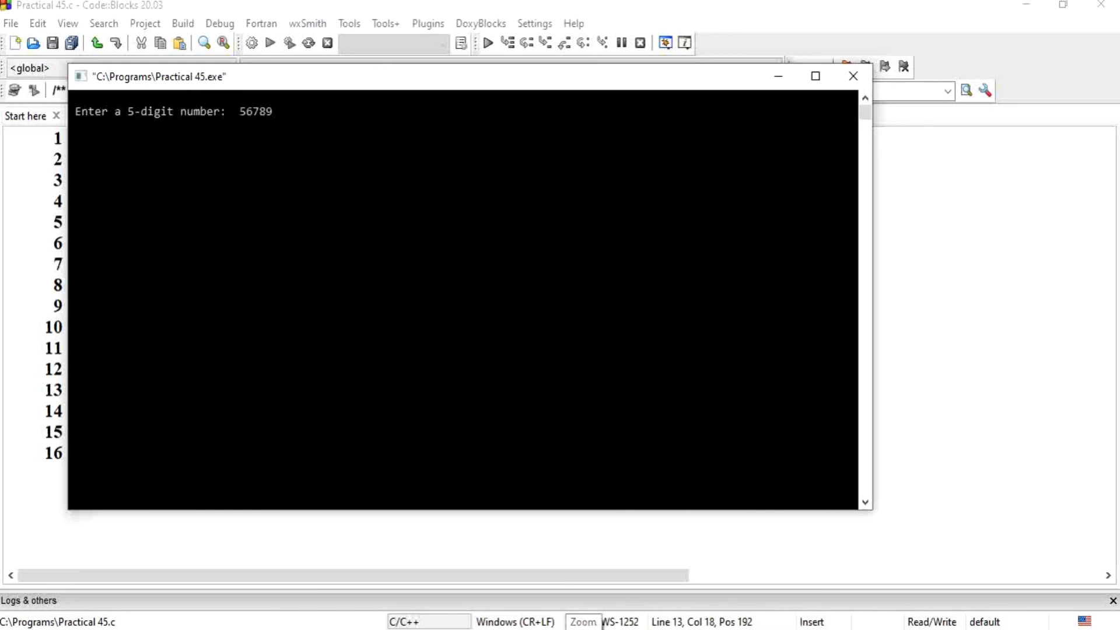
{"action": "key", "text": "Return"}
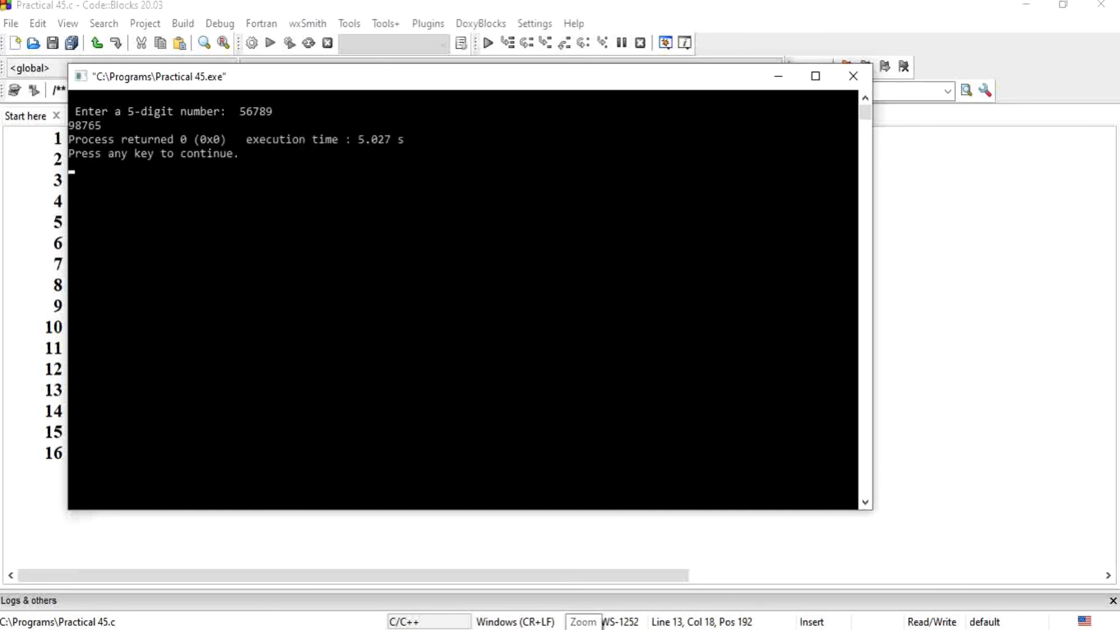